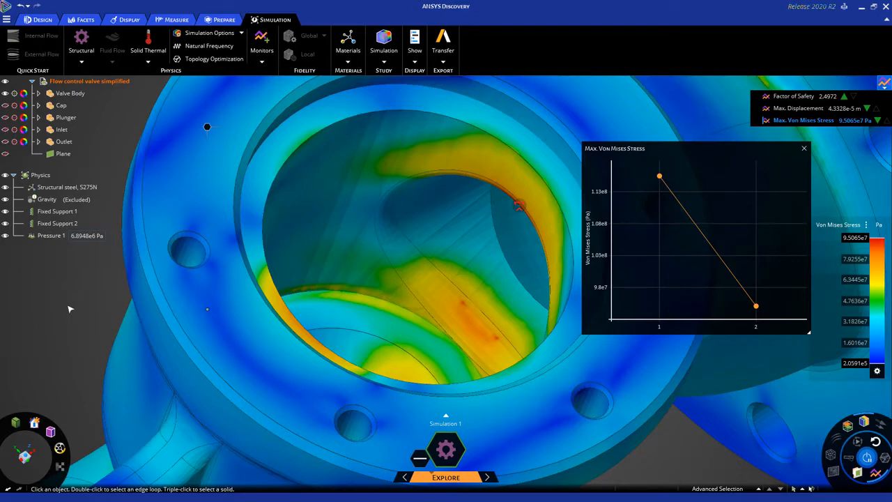
pyautogui.moveTo(68, 309)
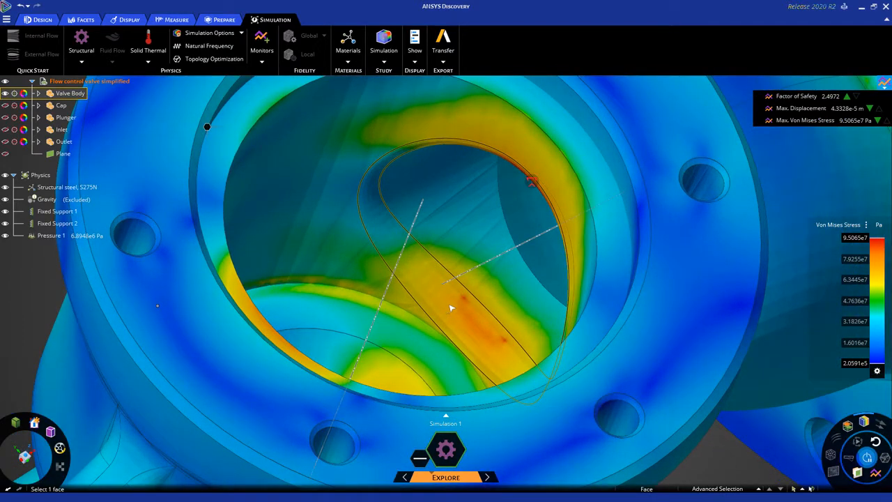
pyautogui.moveTo(453, 307)
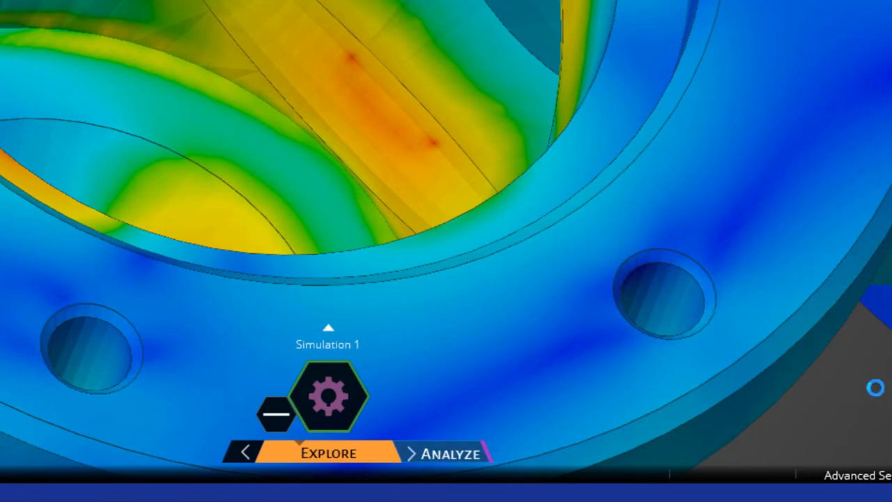
# - Switch the fidelity slider to Analyze and review the Structural steel material and Pressure 1 faces
pyautogui.click(445, 453)
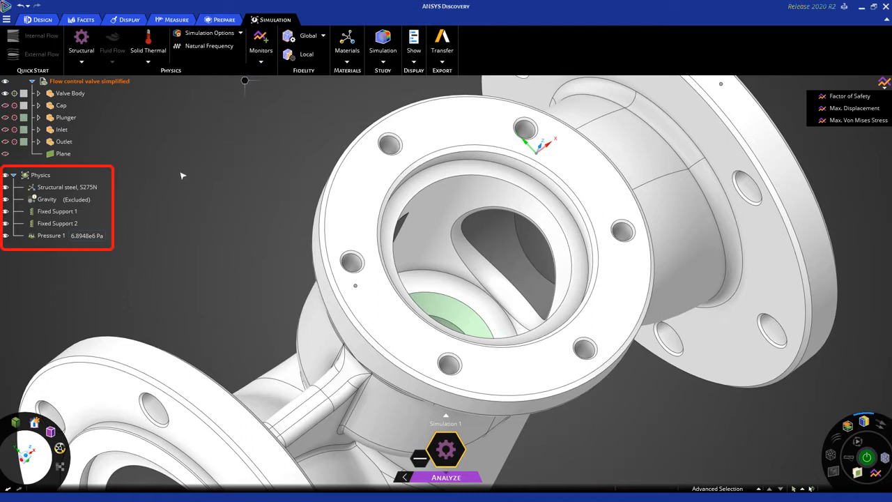
pyautogui.click(66, 186)
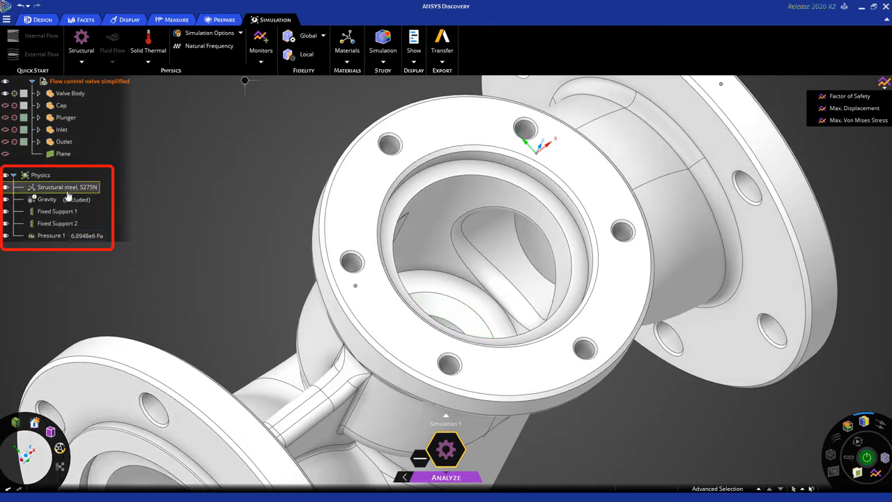
pyautogui.click(50, 235)
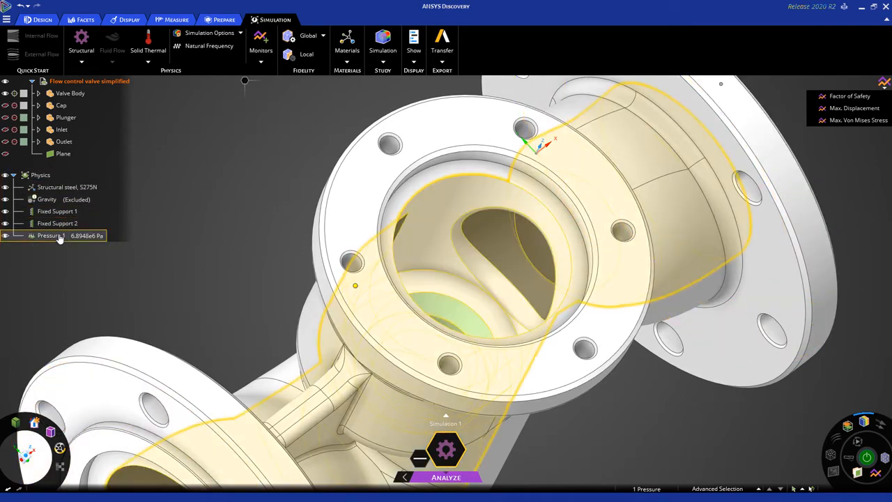
pyautogui.click(197, 199)
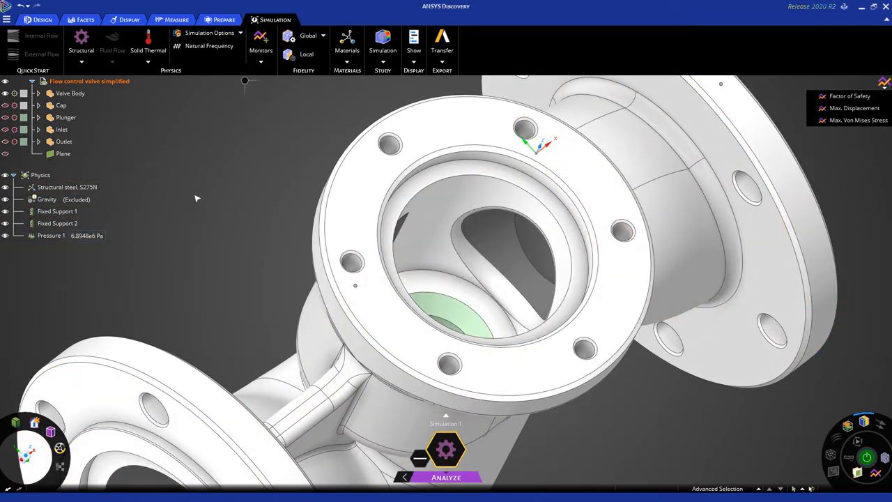
pyautogui.moveTo(241, 216)
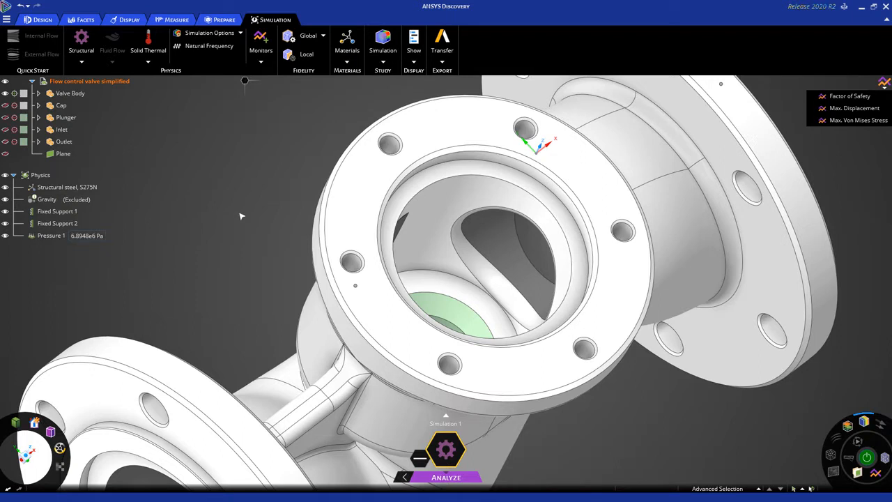
# - Apply a Local fidelity of 0.0005 m to the valve's curved internal face
pyautogui.click(490, 271)
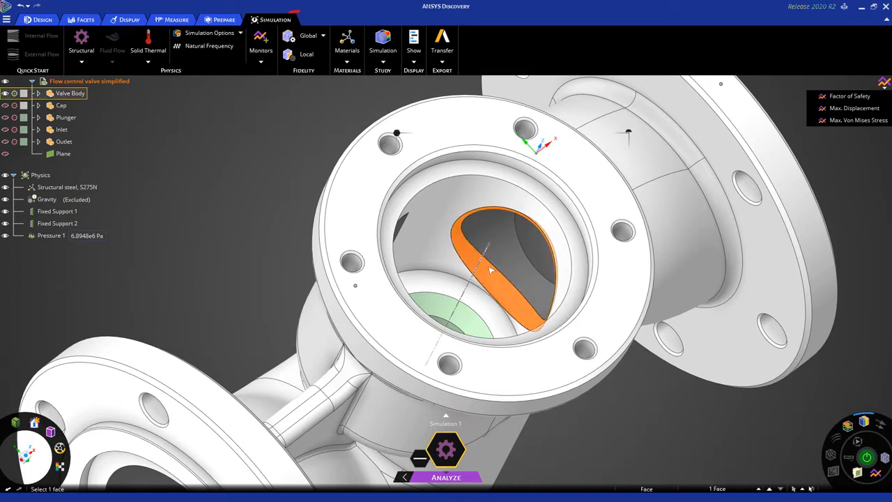
pyautogui.click(306, 53)
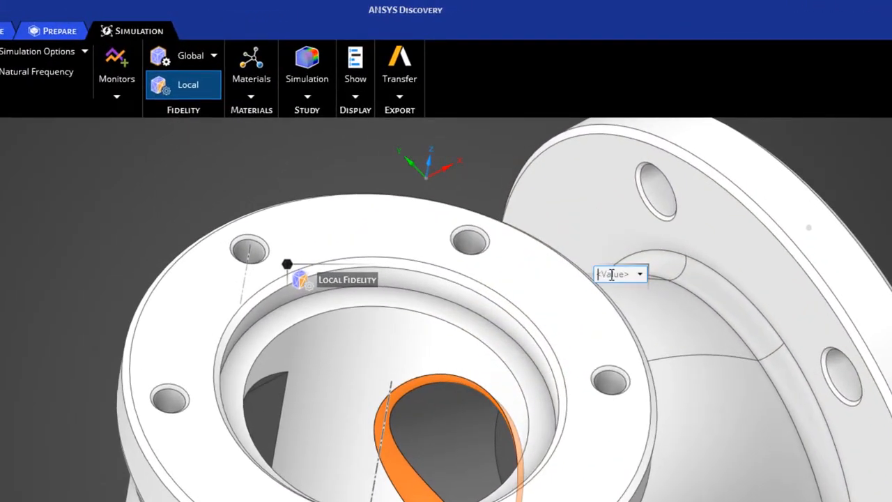
pyautogui.write('m')
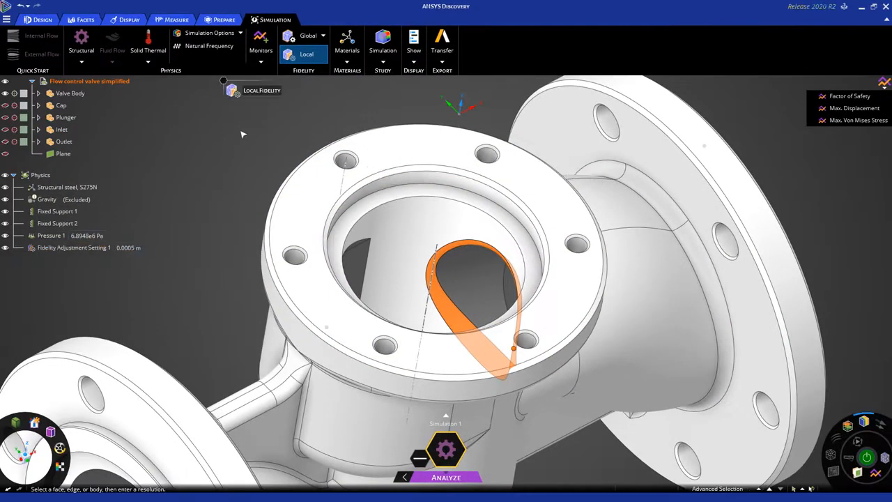
pyautogui.click(73, 247)
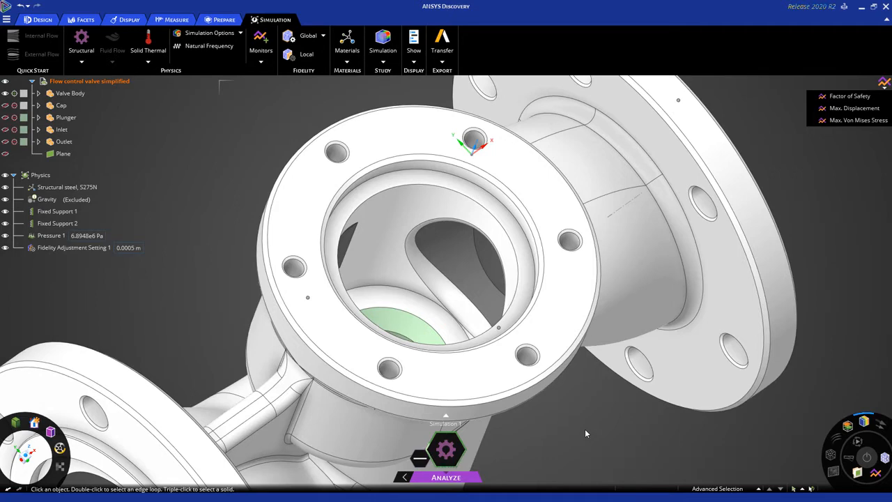
# - Run the Analyze solve to get the refined von Mises stress results
pyautogui.click(445, 449)
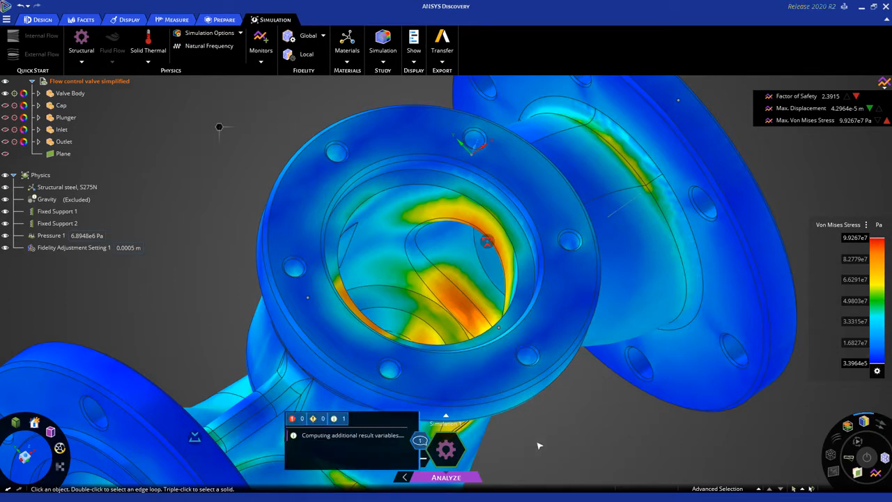
pyautogui.moveTo(543, 445)
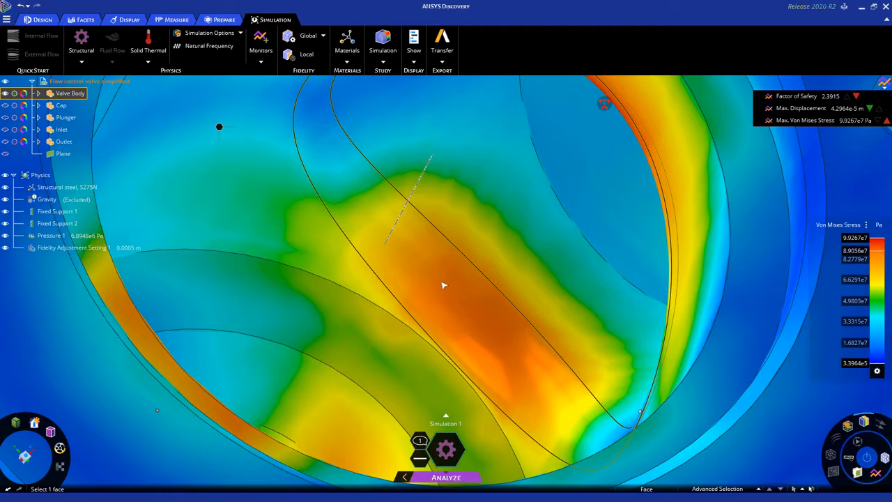
pyautogui.moveTo(436, 275)
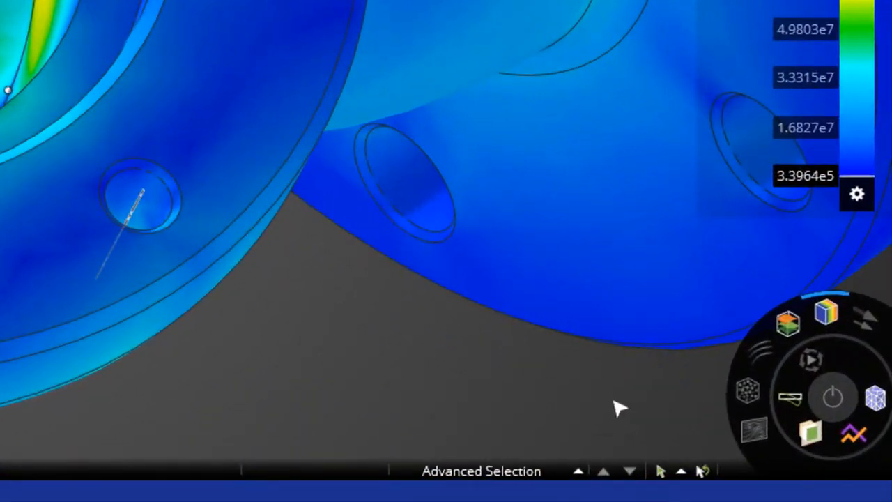
# - Turn on the mesh overlay and zoom over the refined face's dense elements
pyautogui.click(876, 397)
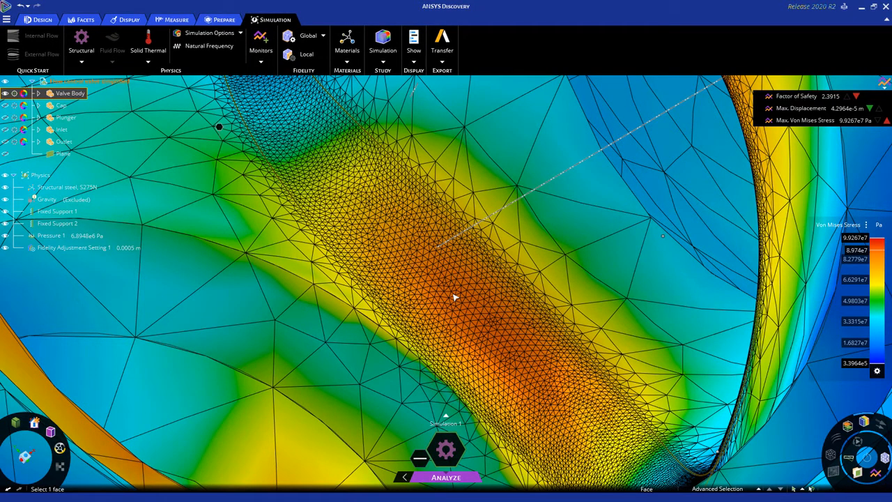
pyautogui.moveTo(468, 309)
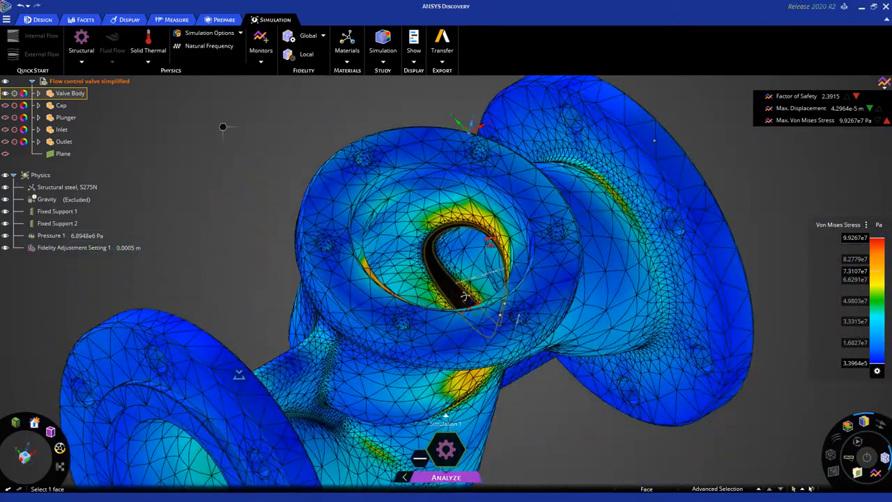
pyautogui.scroll(3)
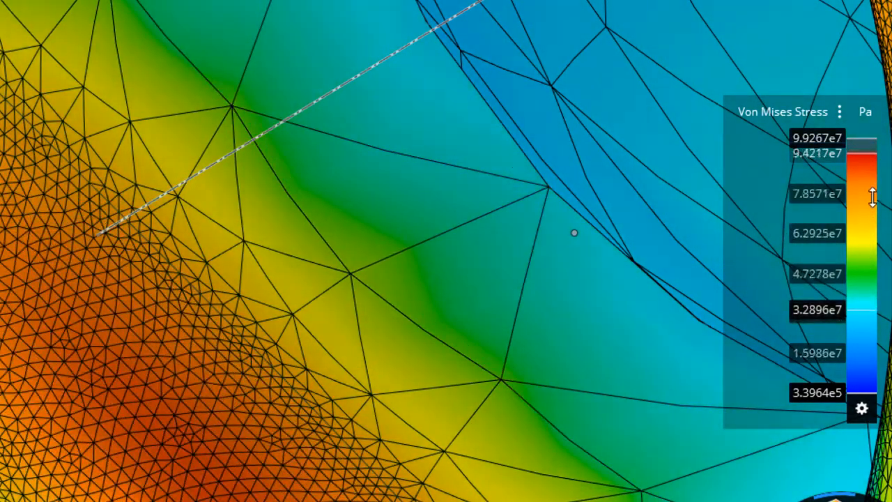
# - Lower the Von Mises legend's upper threshold to about 8e7 Pa
pyautogui.click(861, 408)
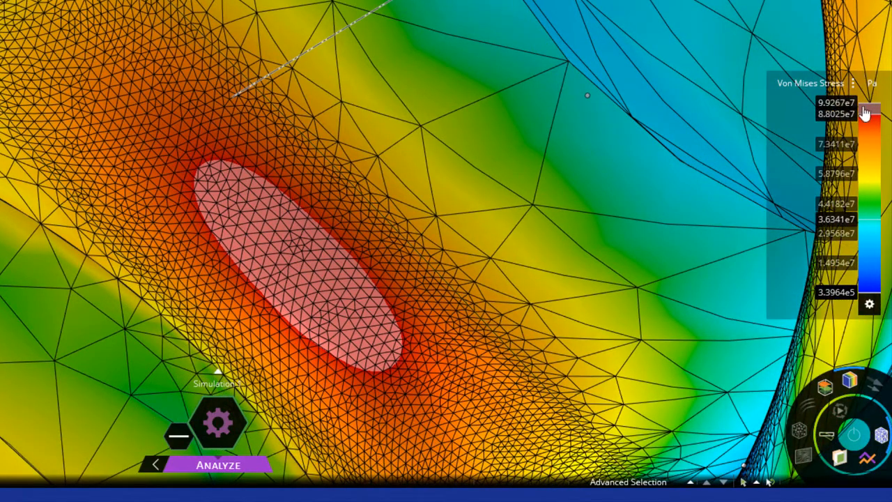
pyautogui.click(836, 113)
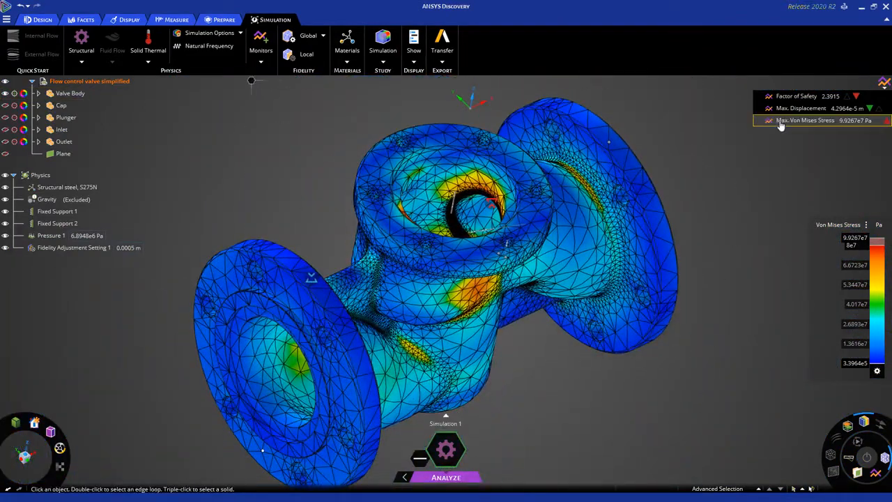
pyautogui.click(805, 120)
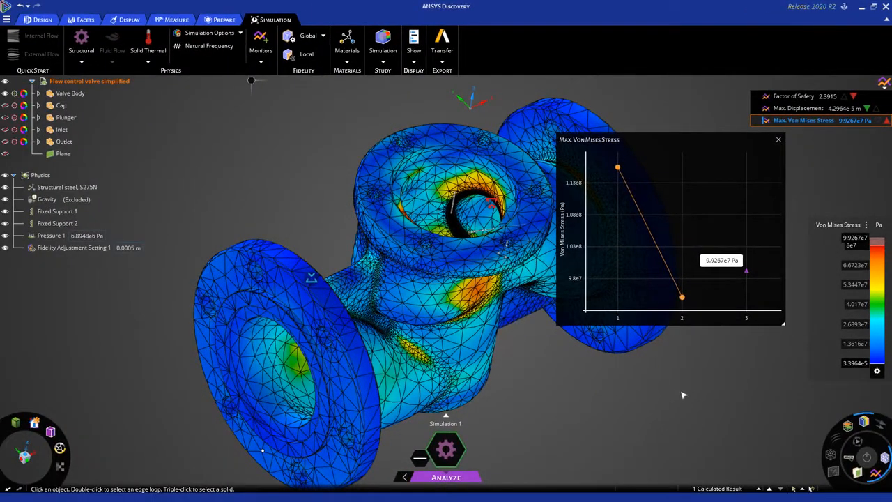
pyautogui.moveTo(698, 390)
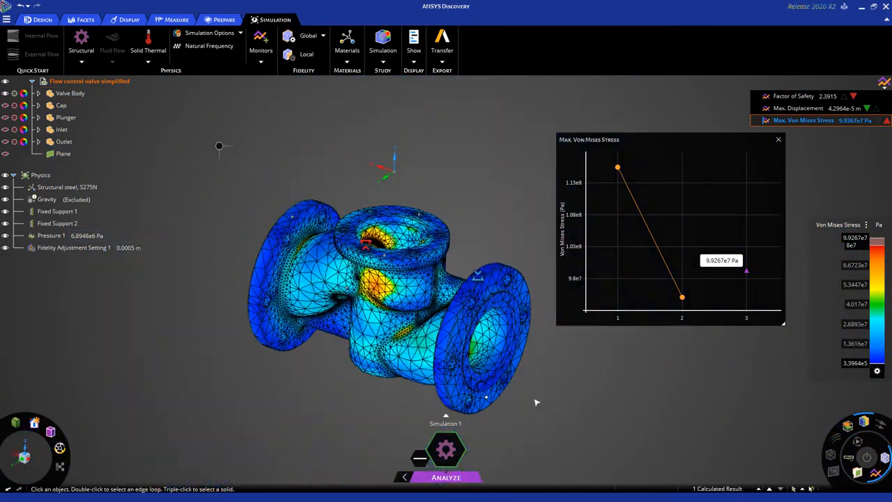
pyautogui.click(778, 139)
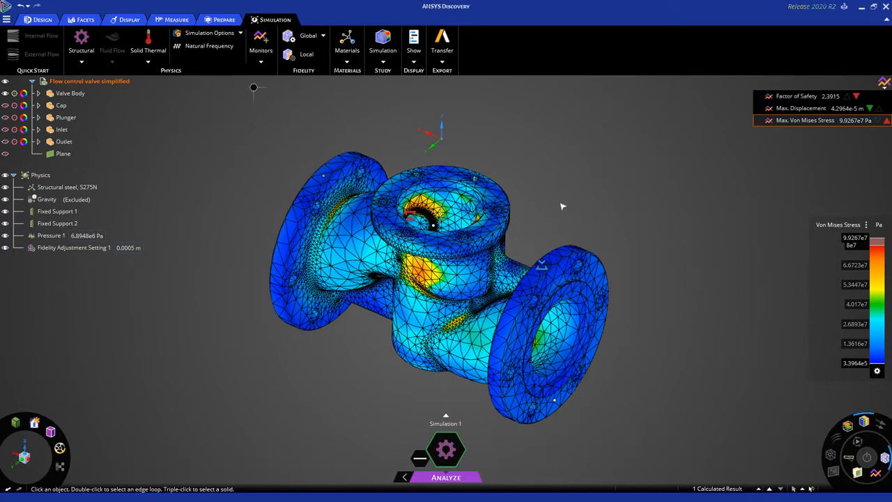
pyautogui.moveTo(462, 100)
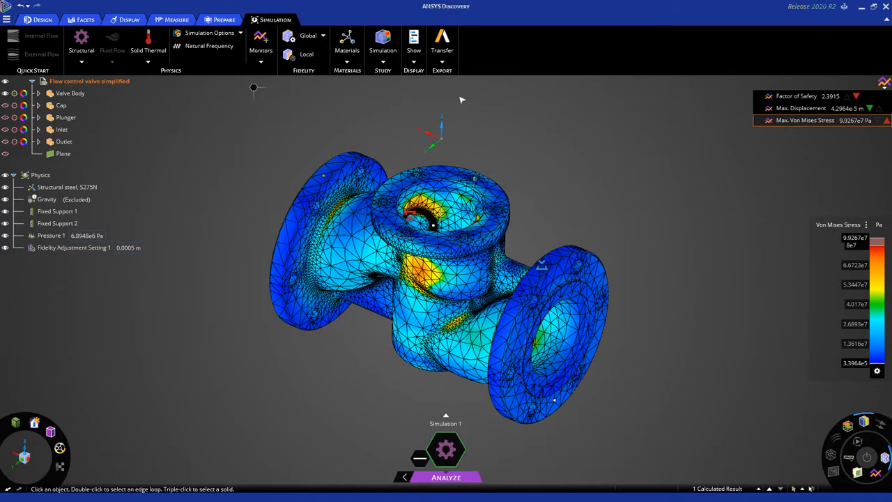
pyautogui.moveTo(528, 150)
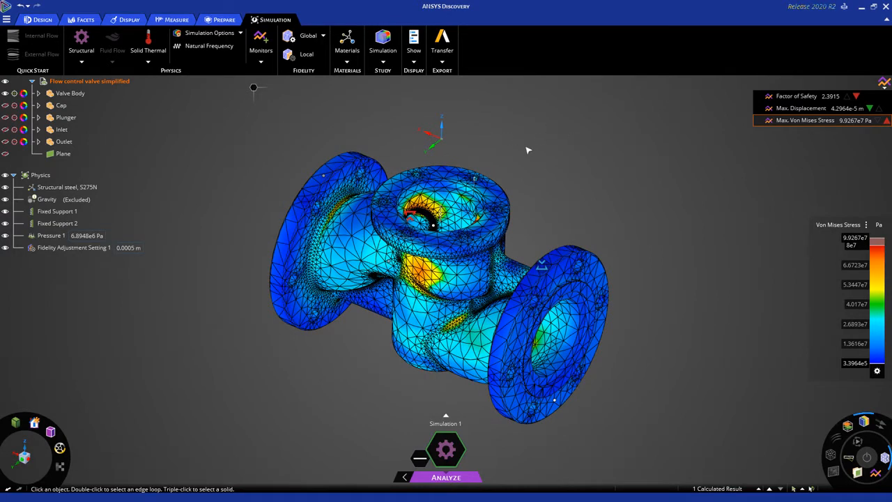
# - Show the Transfer options listing Mechanical 2020 R2 and Fluent 2020 R2
pyautogui.moveTo(528, 150); pyautogui.dragTo(552, 165)
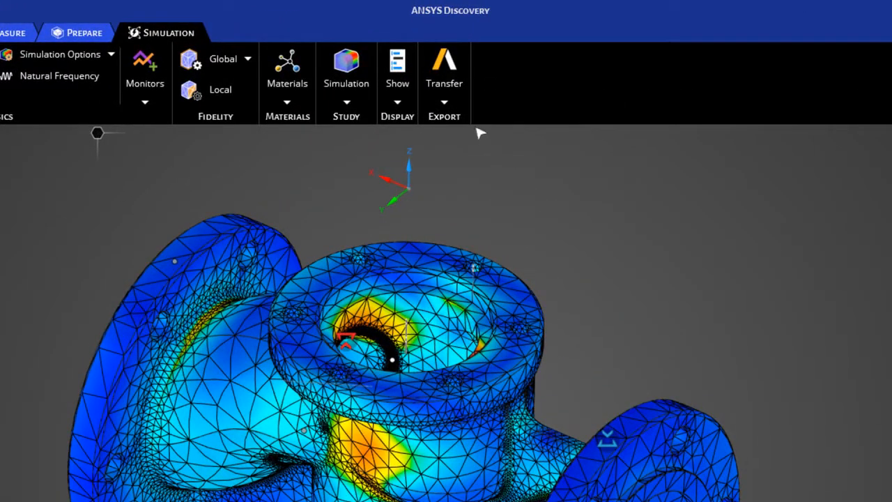
pyautogui.click(444, 83)
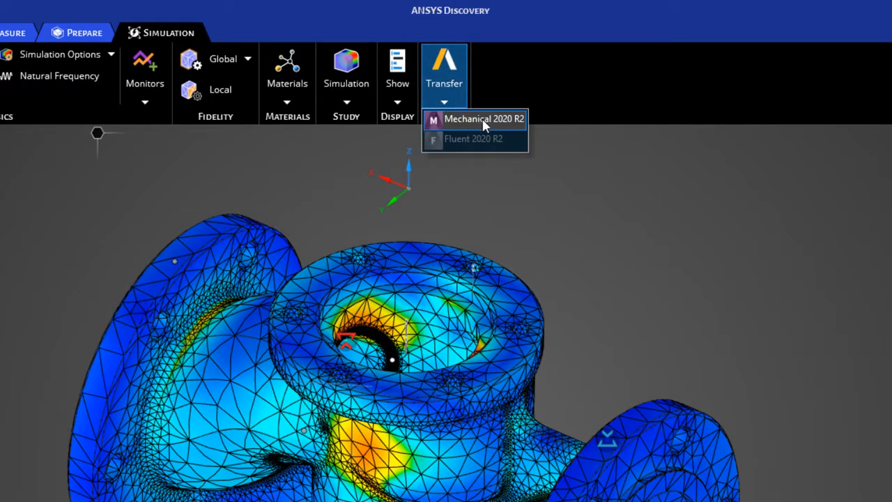